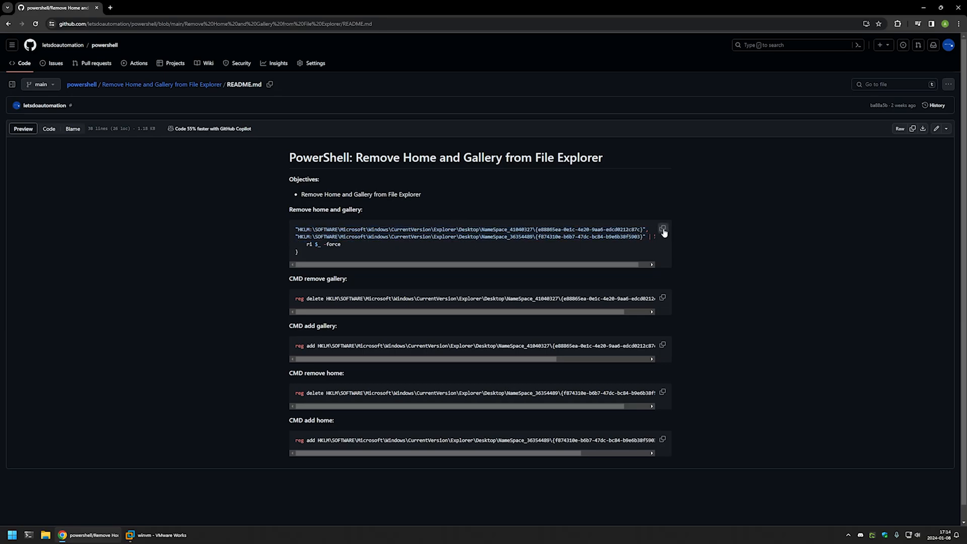
- Copy the 'Remove home and gallery' PowerShell snippet from the GitHub README
left_click(663, 229)
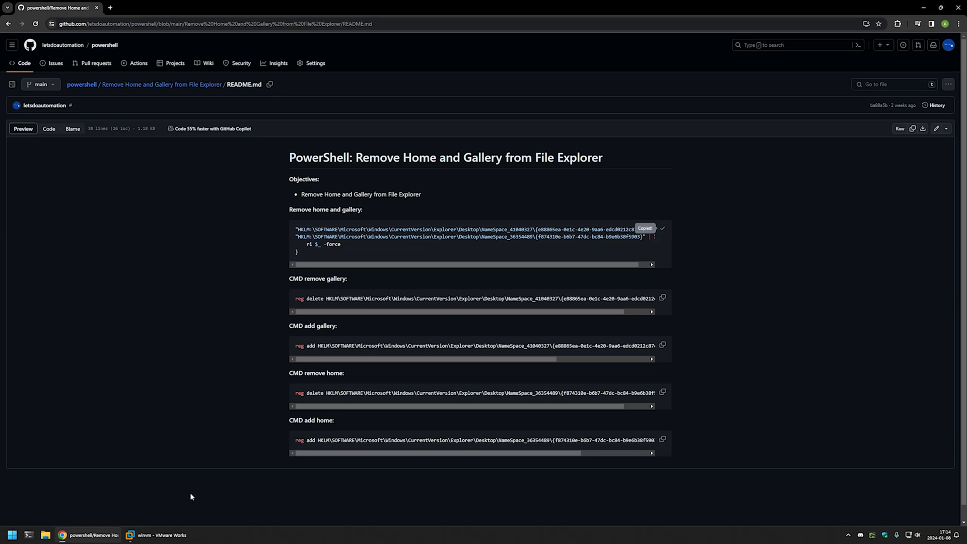
- Switch to the VM and view File Explorer's Gallery and Home pages, both still in the navigation pane
left_click(157, 535)
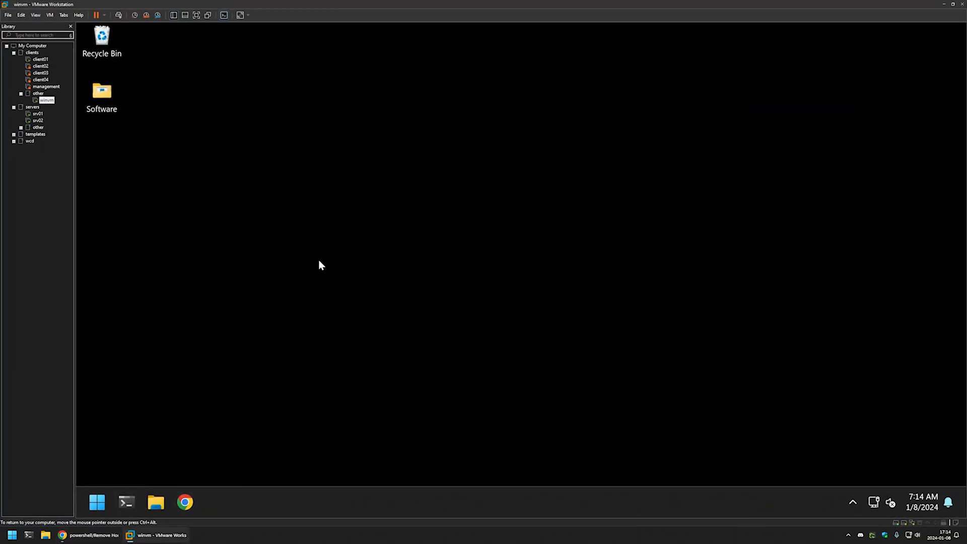
mouse_move(212, 389)
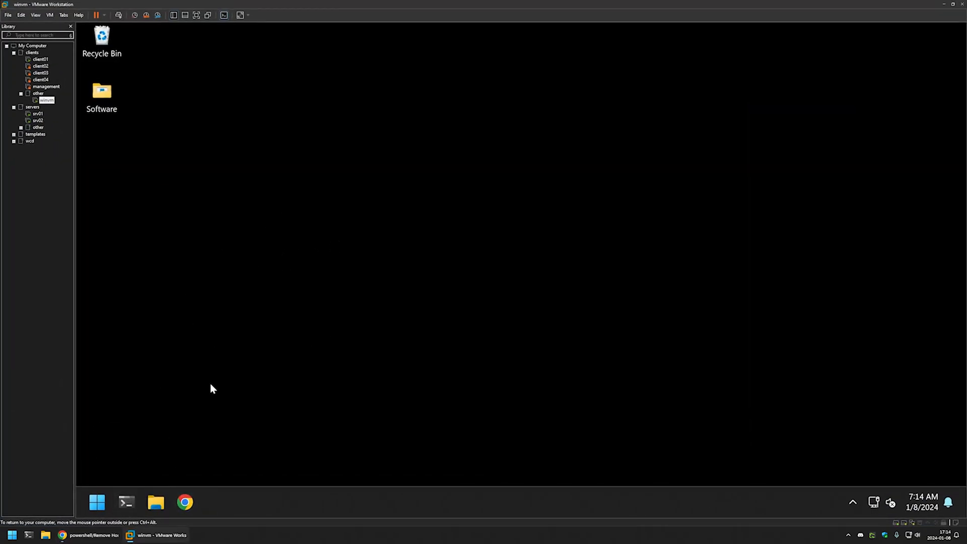
left_click(155, 501)
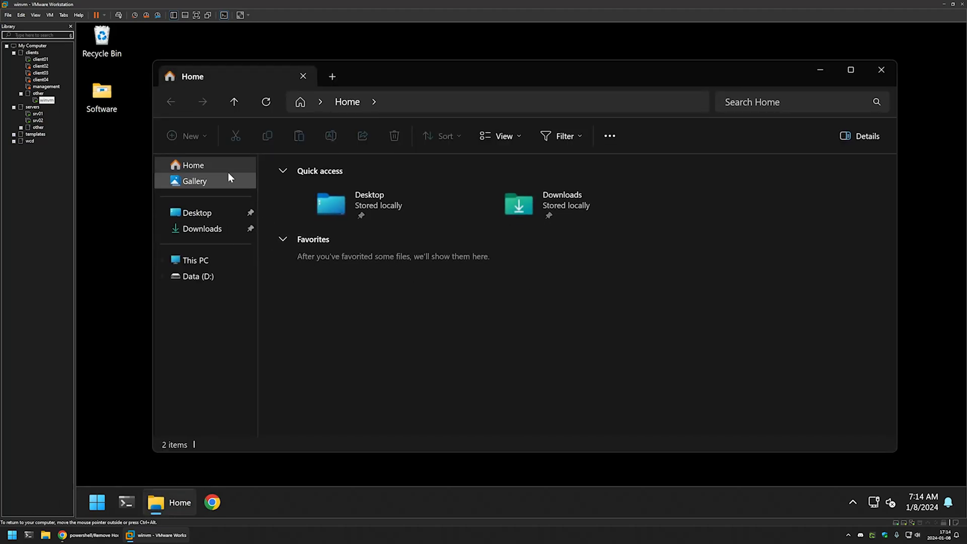
left_click(194, 180)
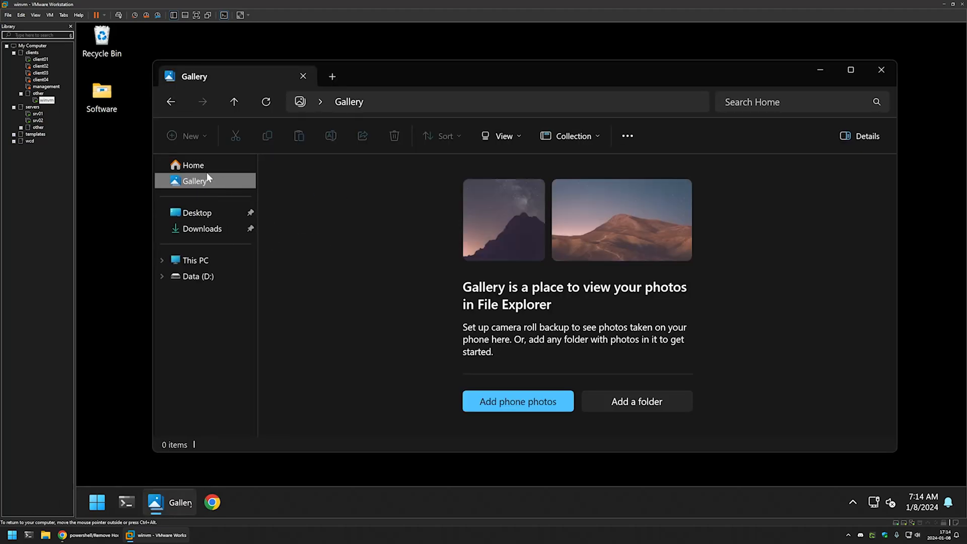
left_click(193, 164)
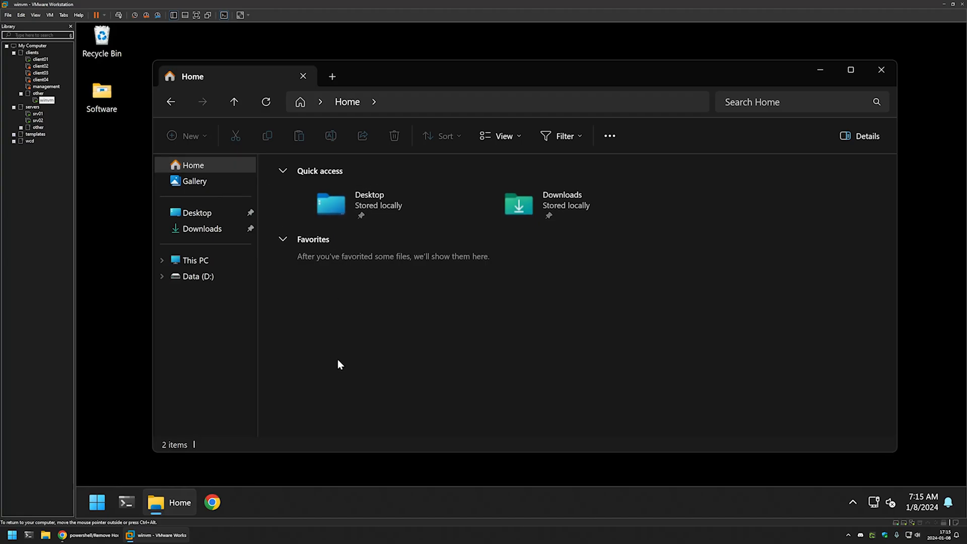
- Launch Terminal as administrator and paste the multi-line removal snippet, confirming 'Paste anyway'
right_click(125, 501)
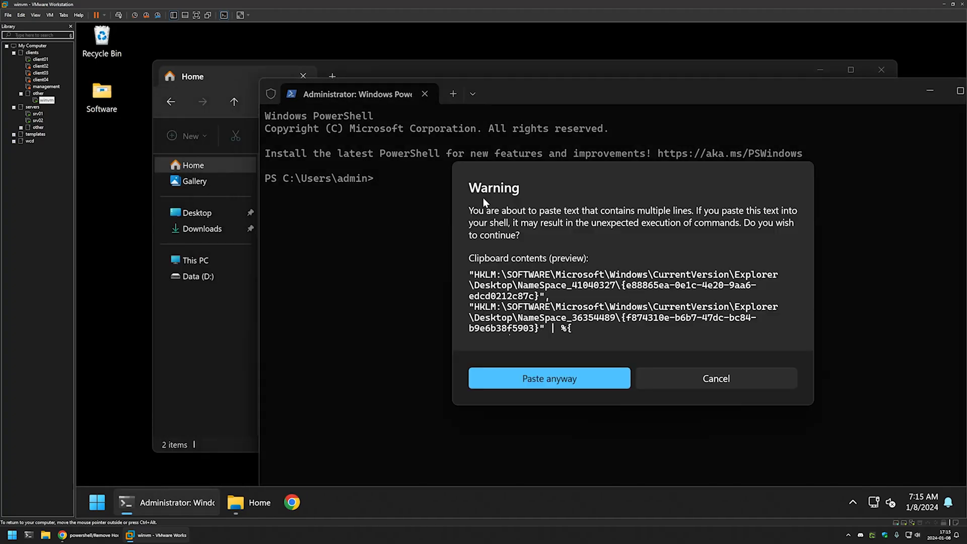
left_click(548, 378)
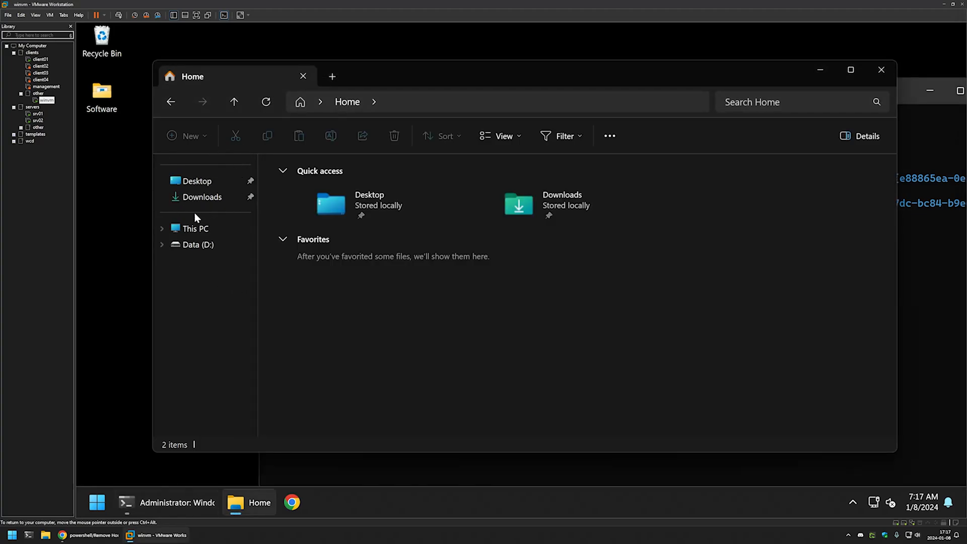
mouse_move(351, 274)
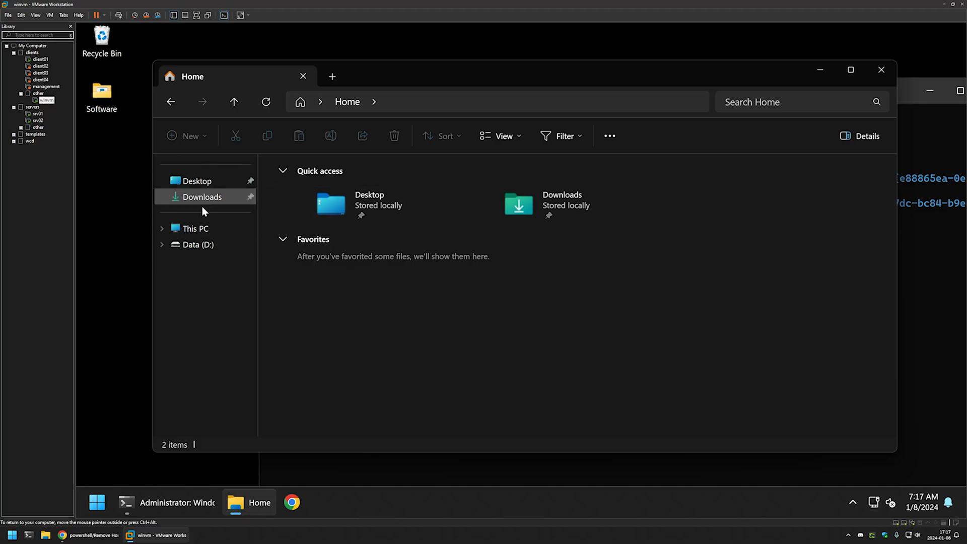
mouse_move(102, 488)
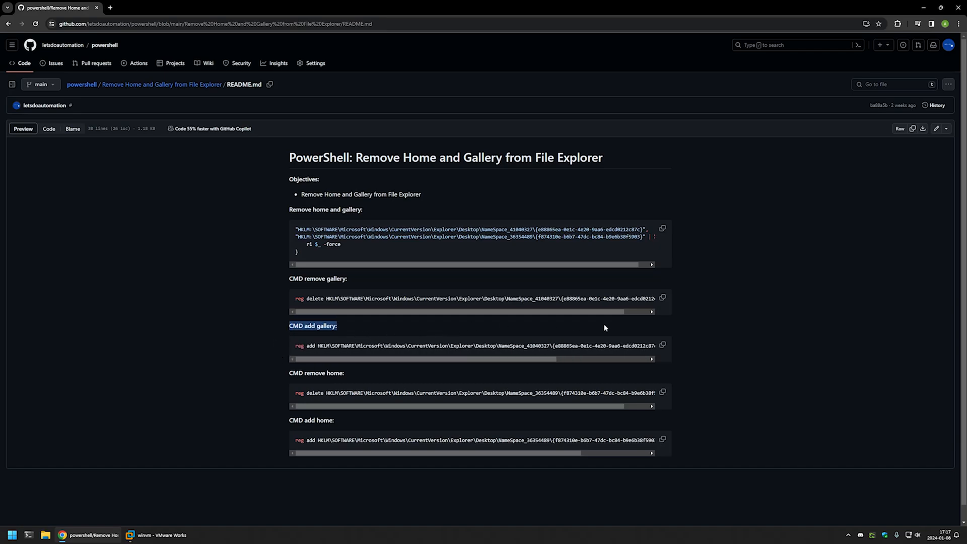
- Return to the VM's administrator PowerShell window after confirming Home and Gallery are gone
left_click(156, 535)
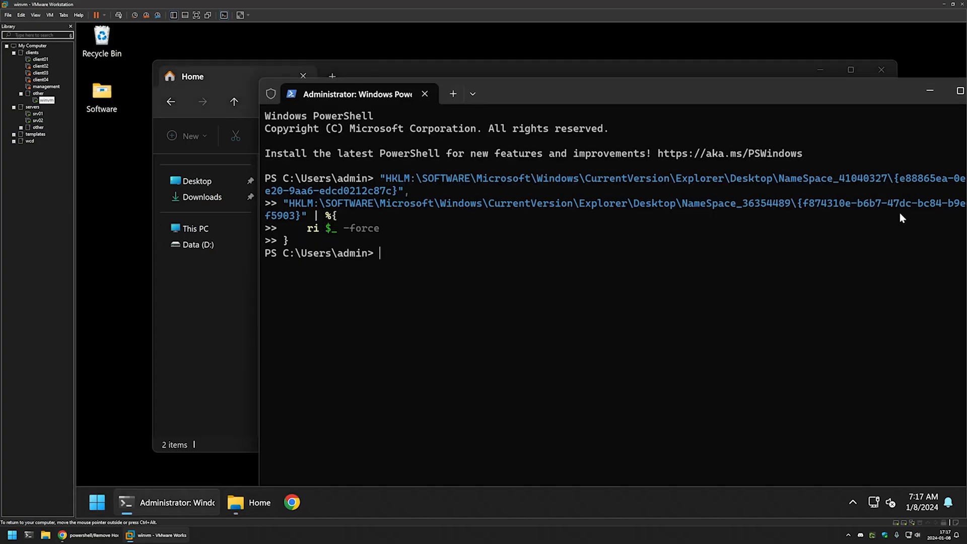
- Switch the terminal to cmd and copy the 'CMD add home' command from the README
type("cmd")
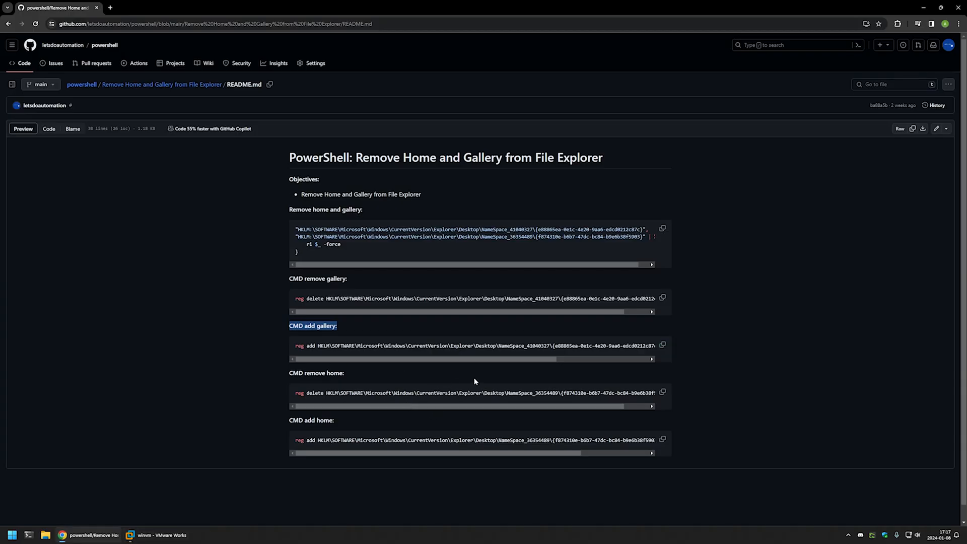
left_click(663, 440)
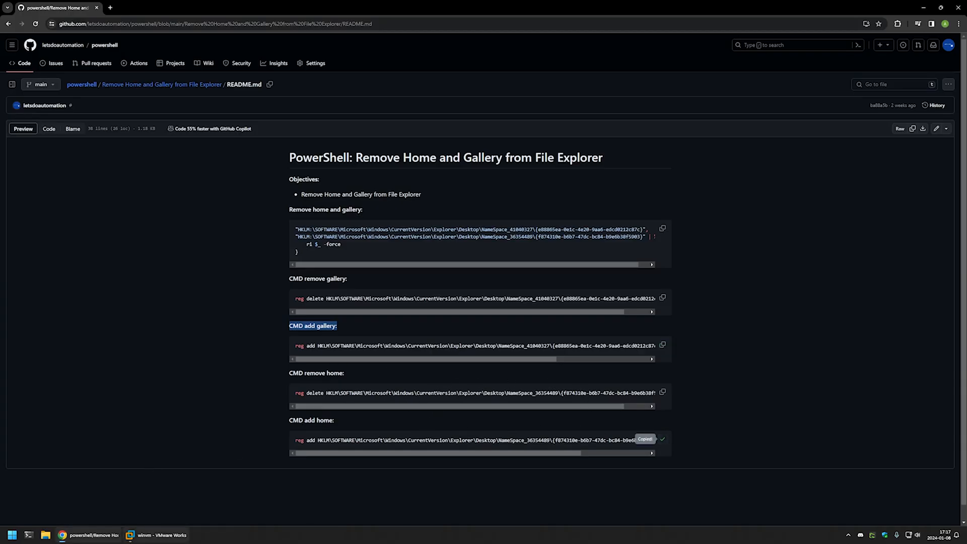